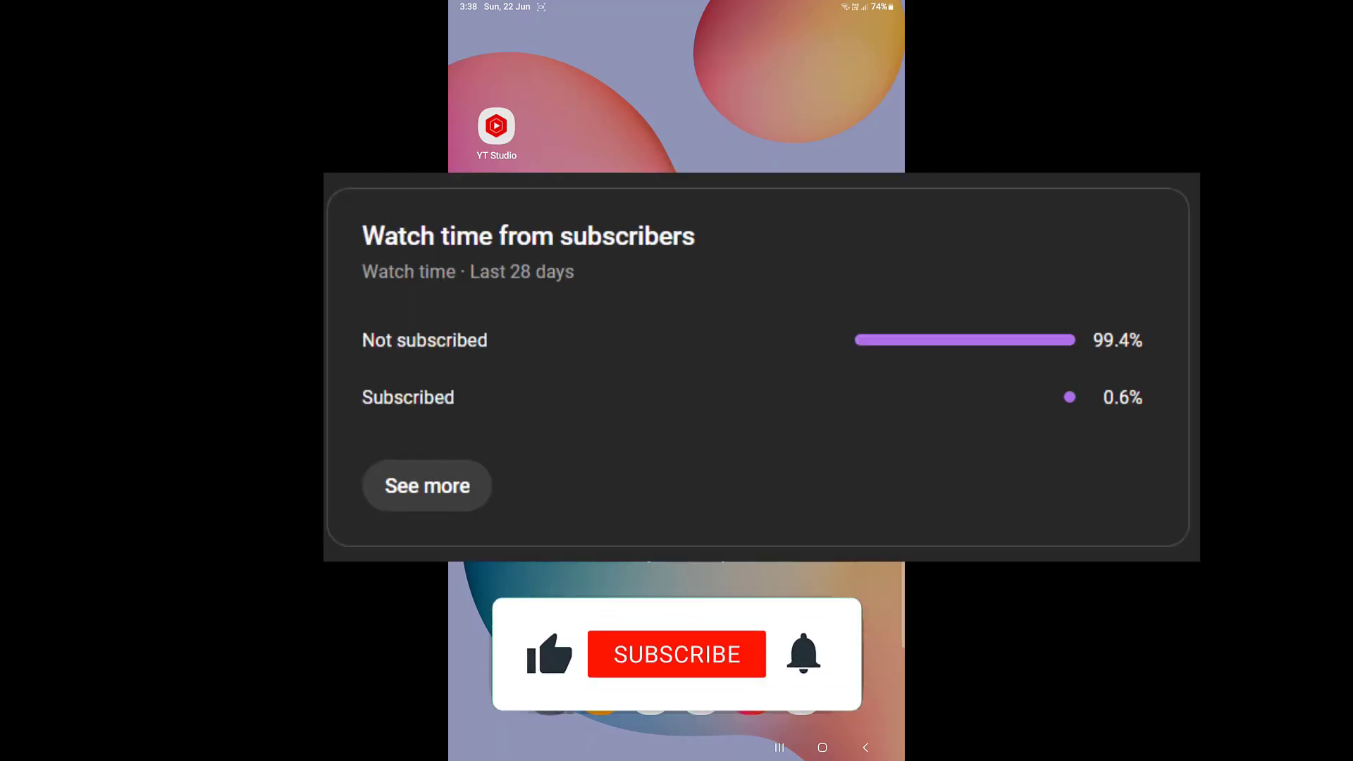
Bring up the floating Settings window, then close it with the X in its title bar
{"action": "left_click", "coordinate": [676, 654]}
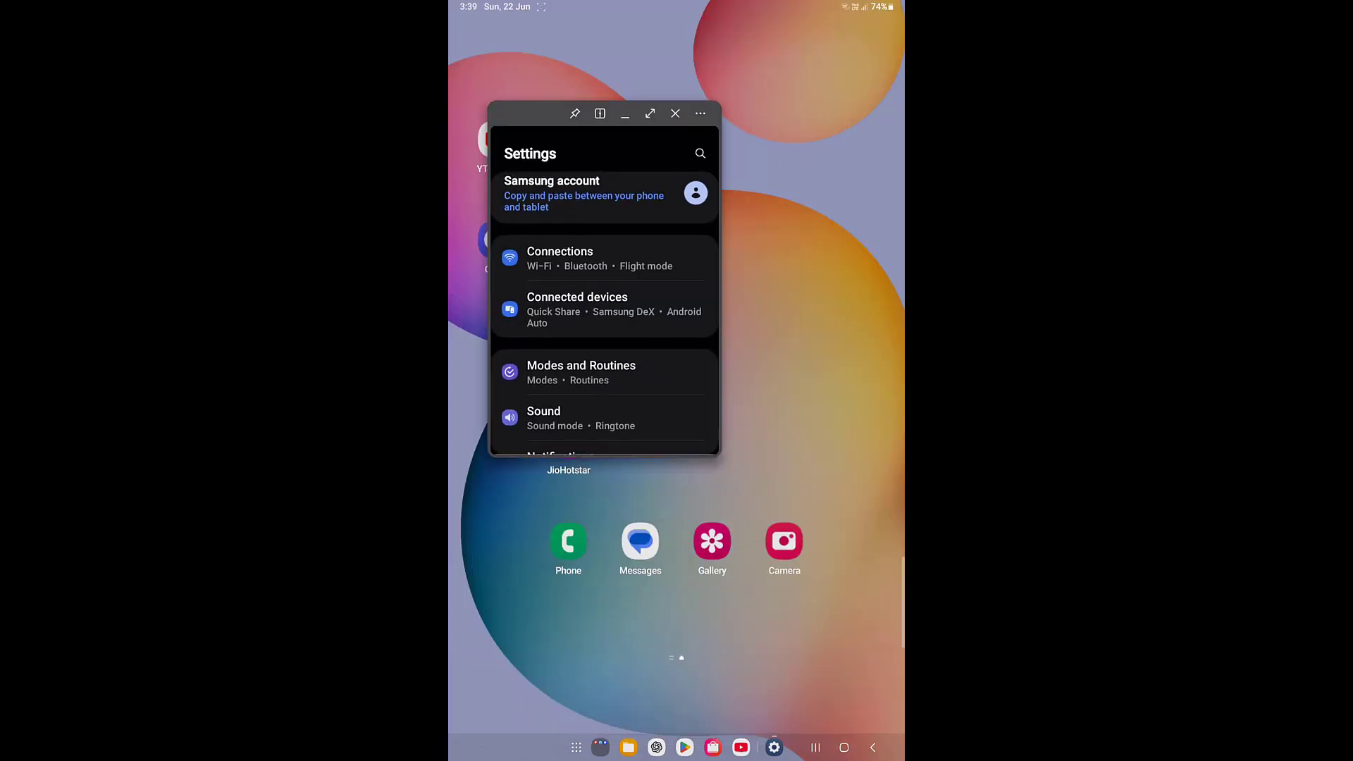
{"action": "left_click", "coordinate": [676, 113]}
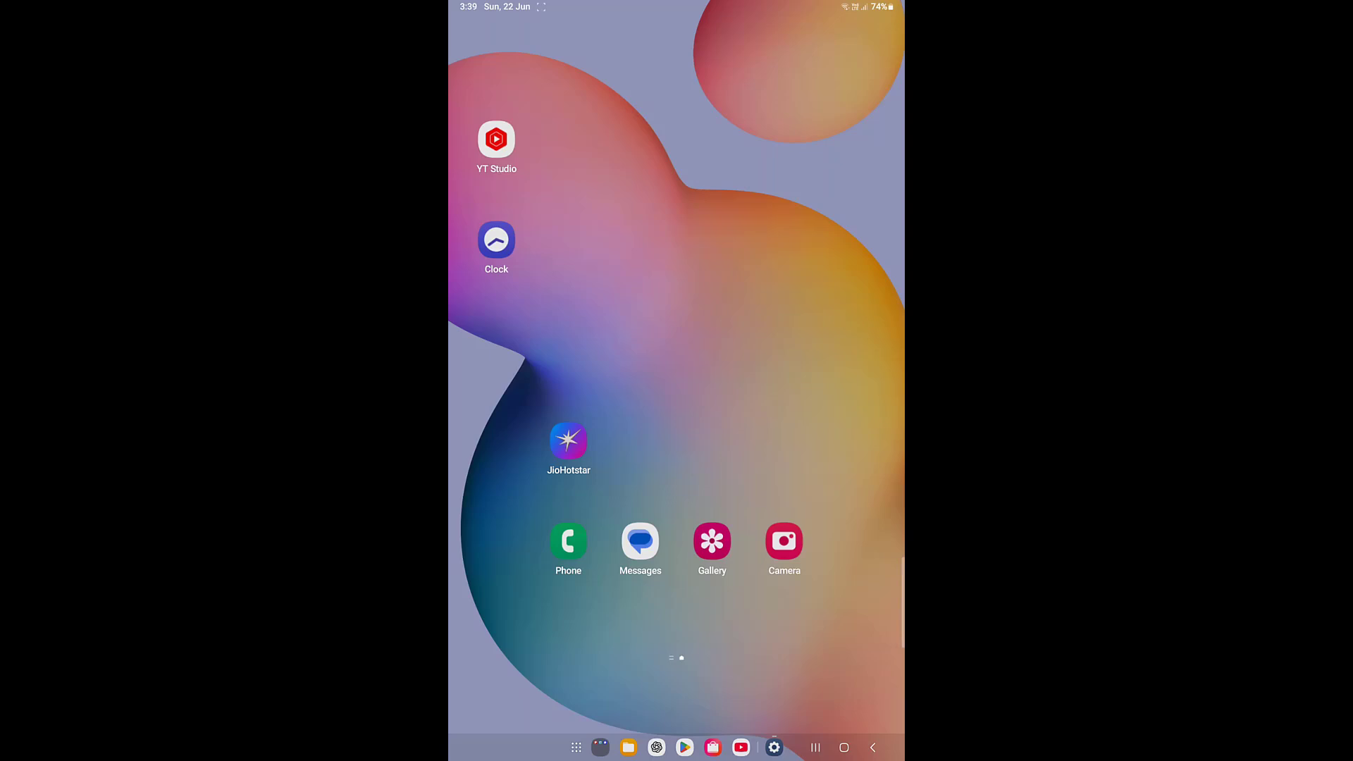
{"action": "left_click", "coordinate": [773, 747]}
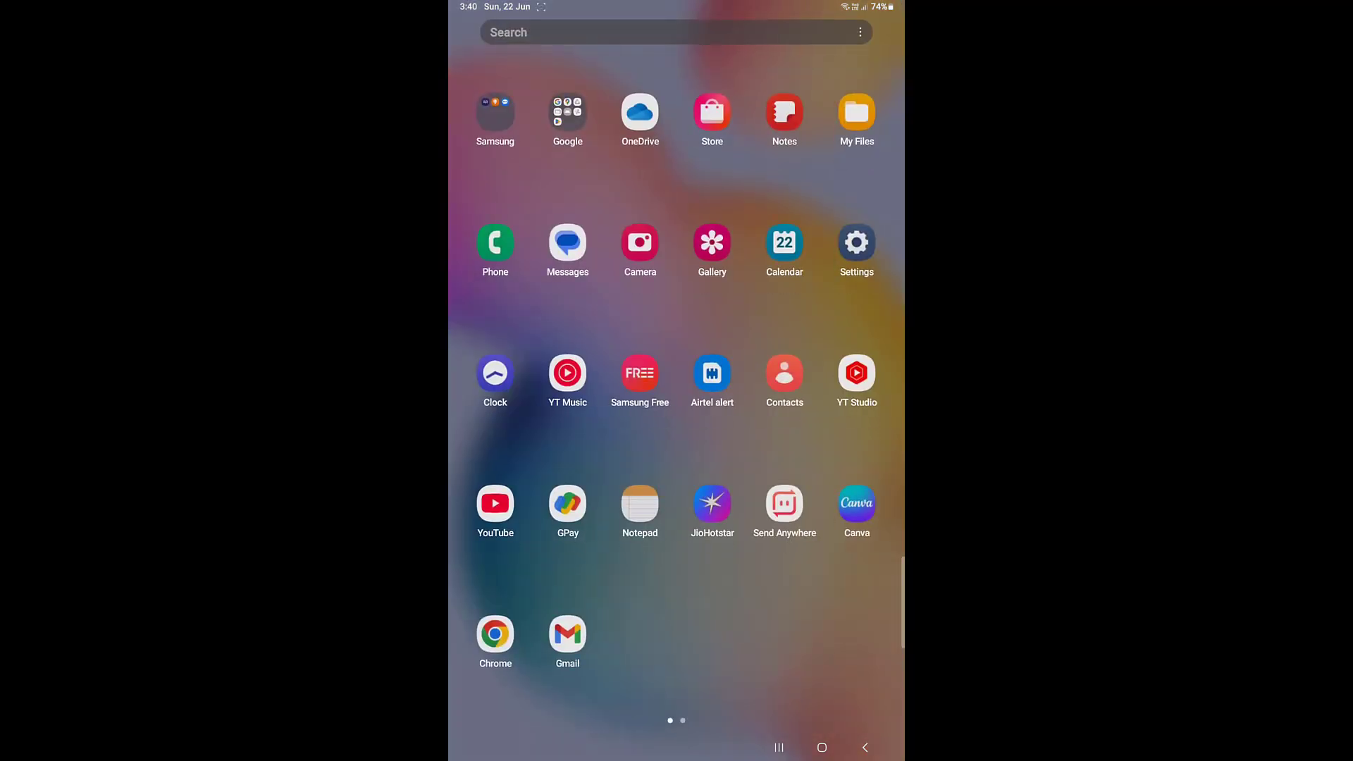
Launch Settings full-screen from the app drawer, landing on the Connections page
{"action": "left_click", "coordinate": [856, 244]}
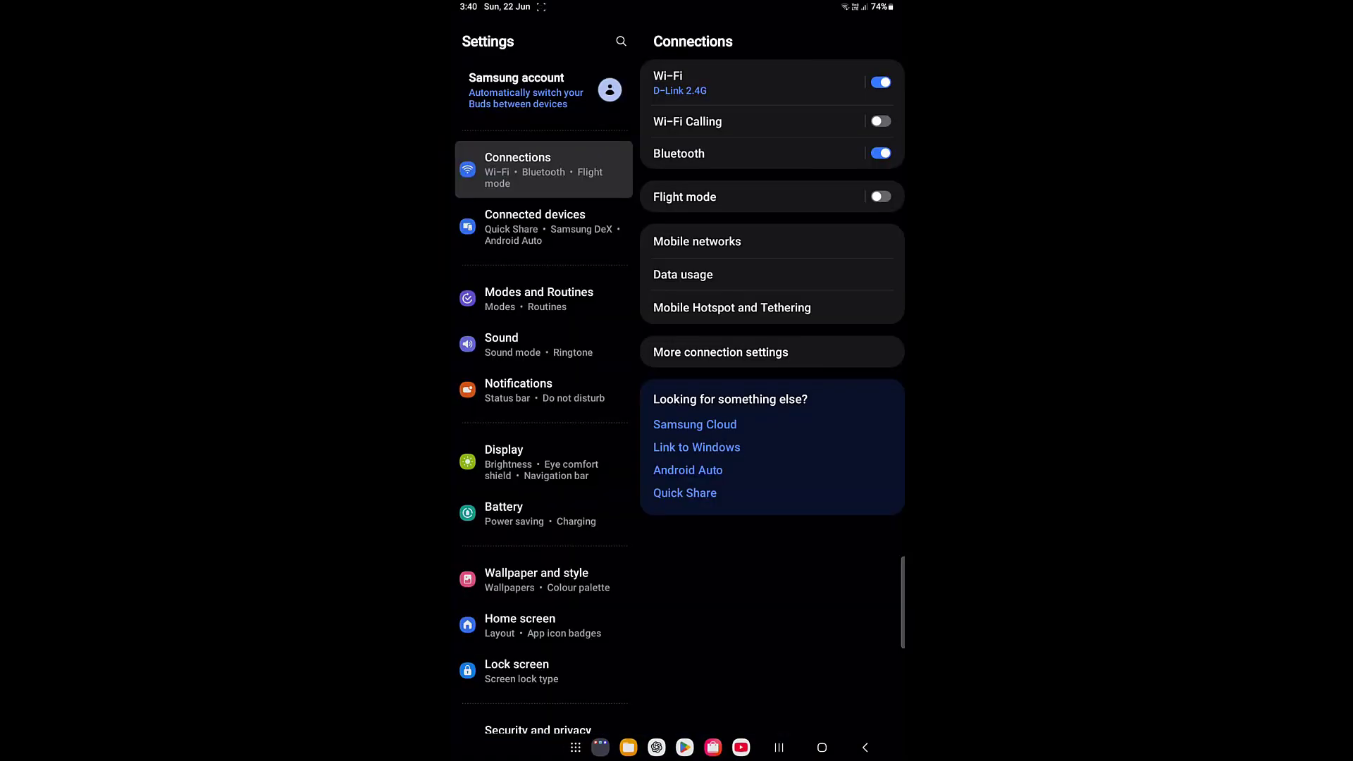